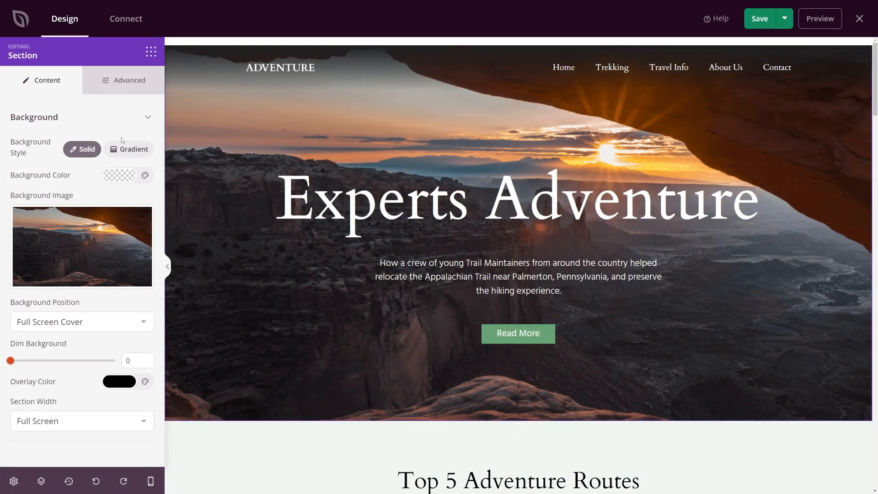
Turn on the particle background in the hero section's Advanced settings
click(128, 80)
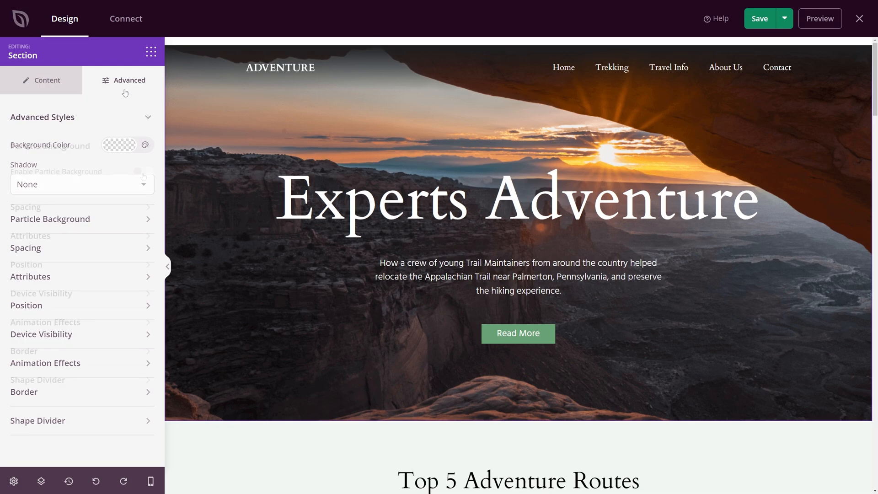
click(143, 172)
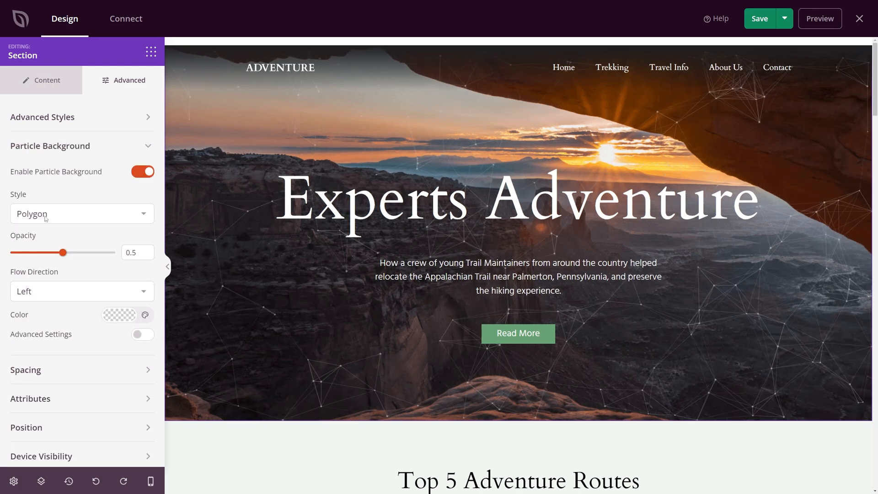
Set the particles to Space style, yellow colour, top flow direction and 0.7 opacity
click(82, 214)
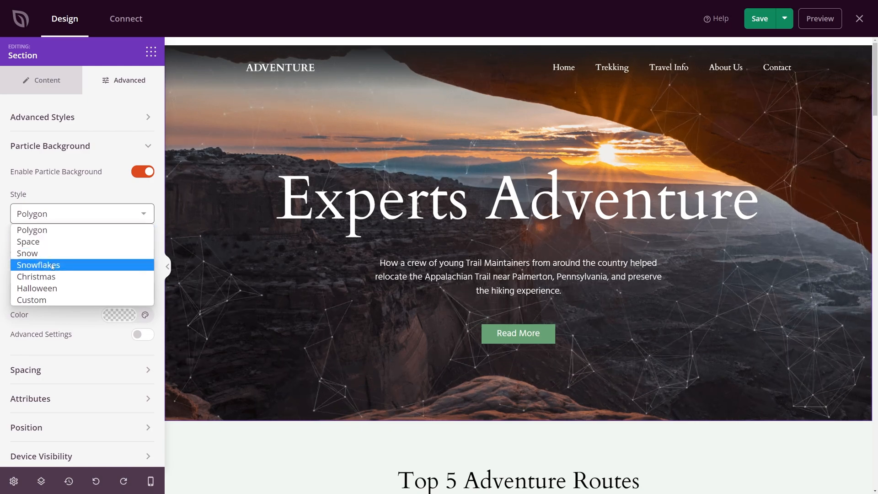
click(27, 243)
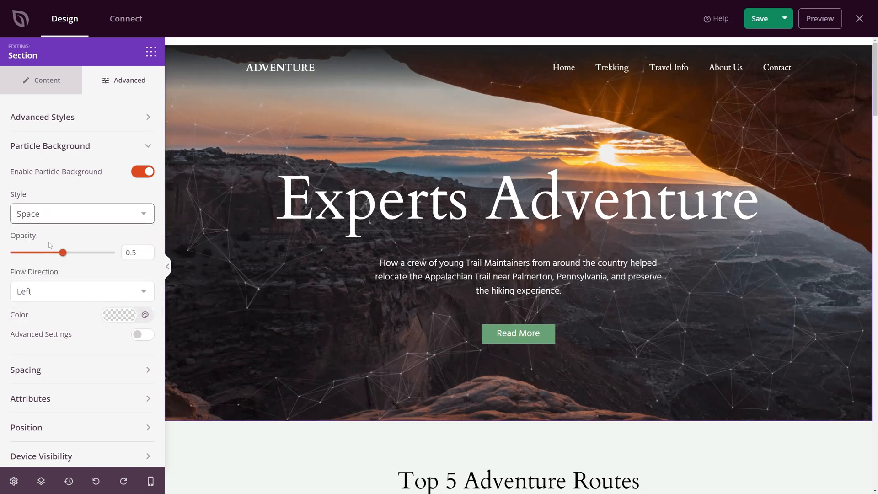
click(82, 213)
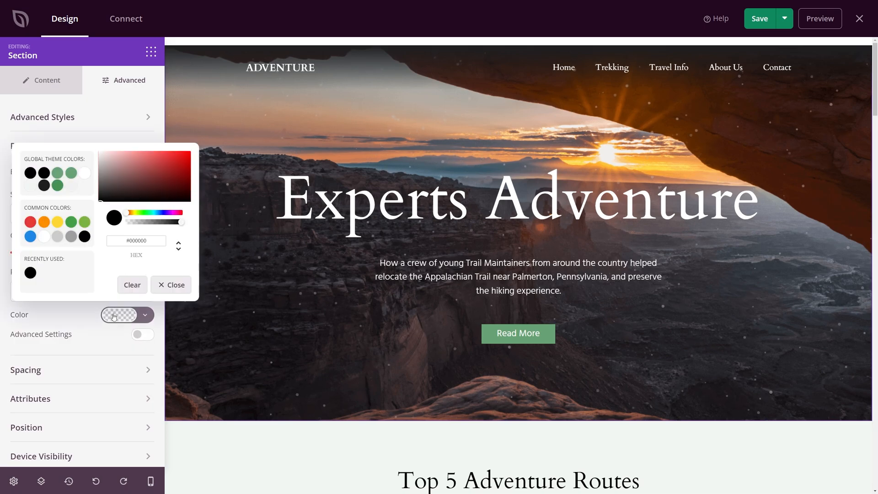
click(57, 222)
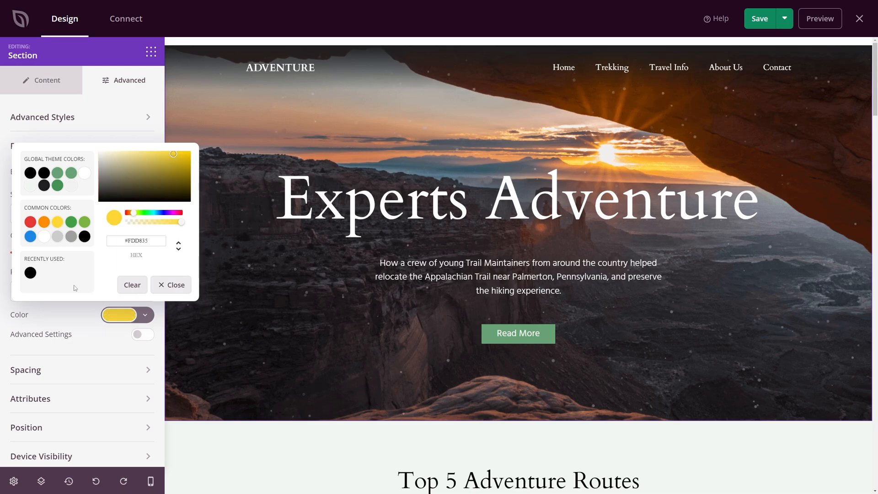
click(170, 284)
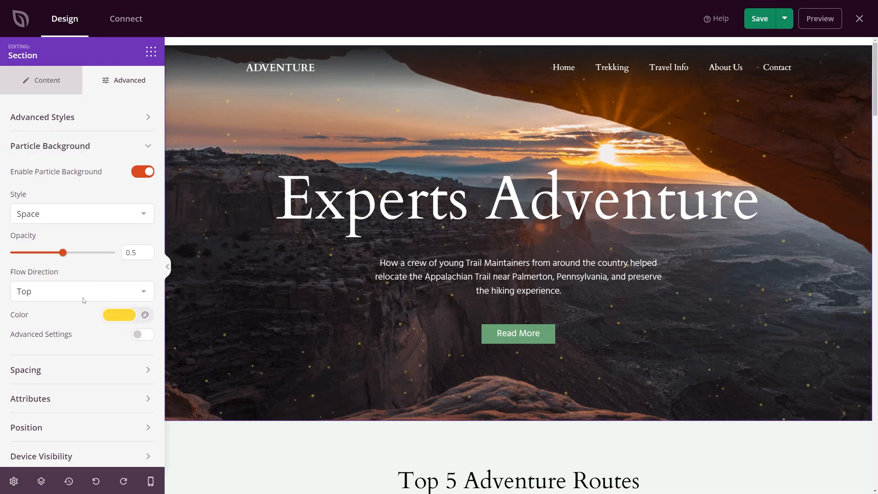
drag(62, 252, 85, 253)
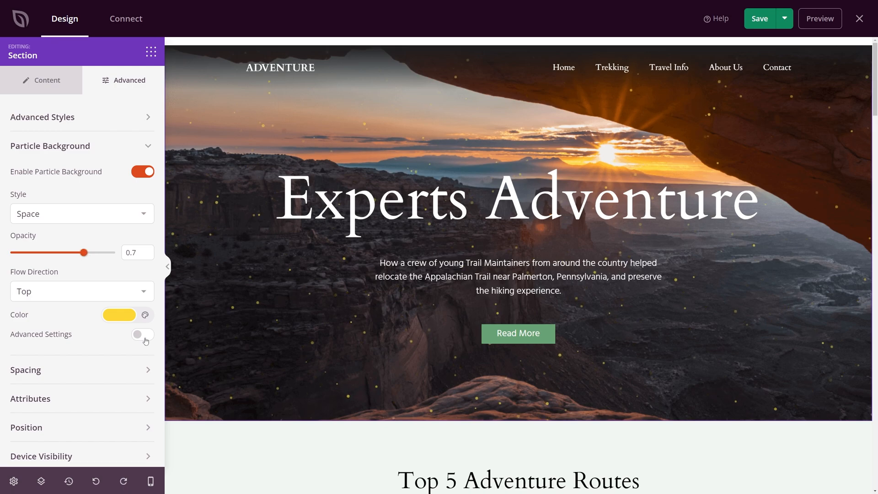
Enable Advanced Settings, then adjust move speed and number of particles
click(143, 340)
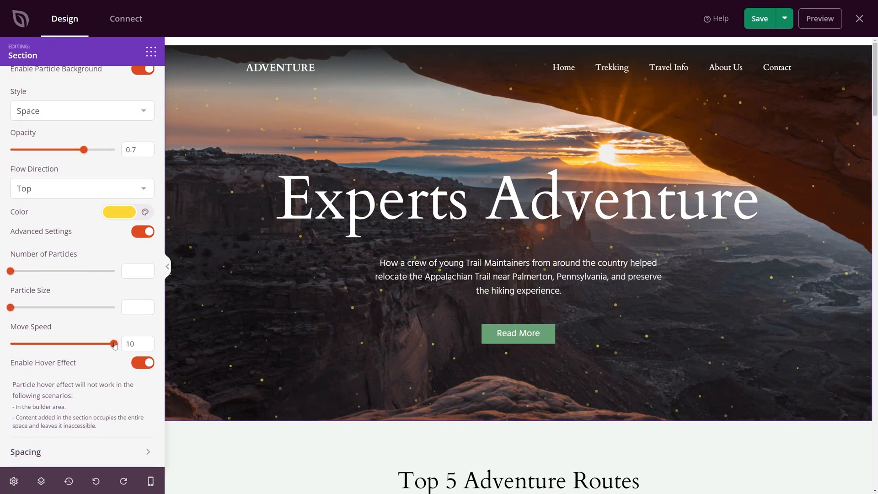
drag(115, 344, 55, 343)
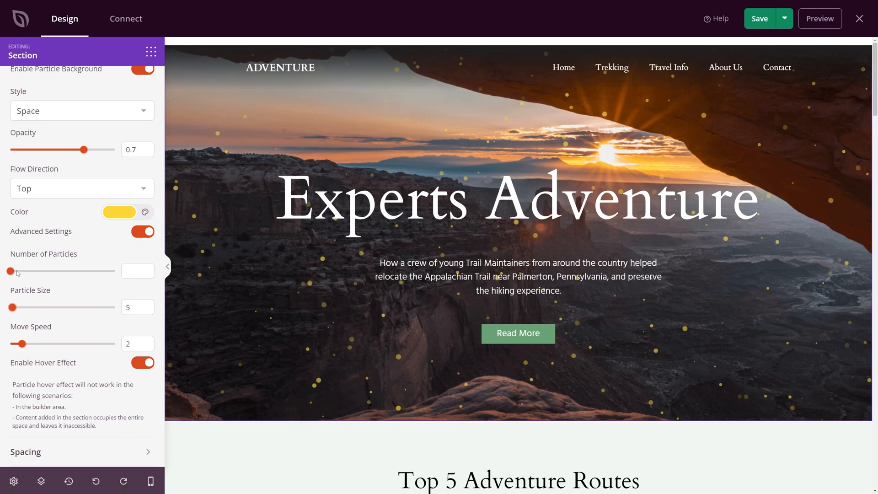
drag(9, 272, 45, 271)
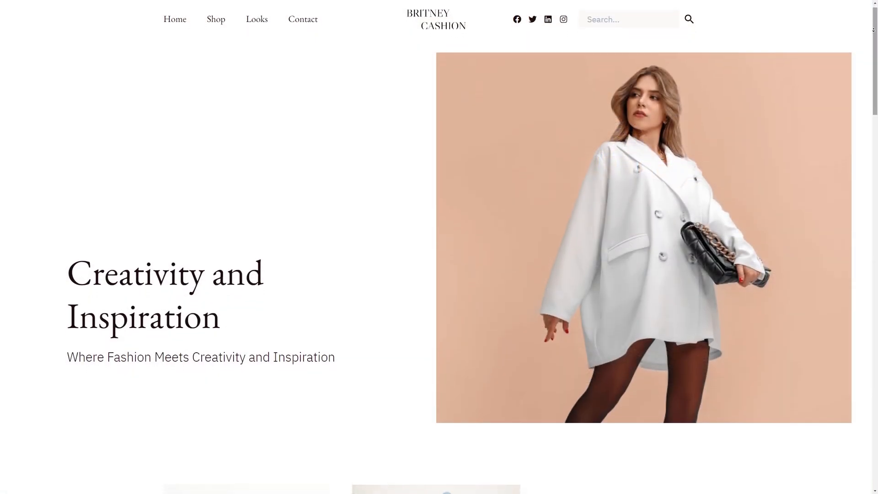
Scroll through the fashion, Techmate and Nutrant template kit previews
scroll(down, 3)
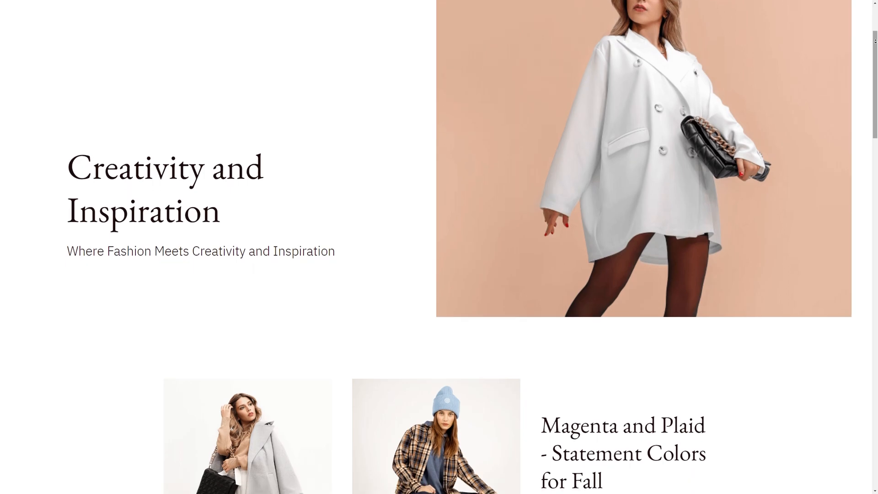
scroll(down, 3)
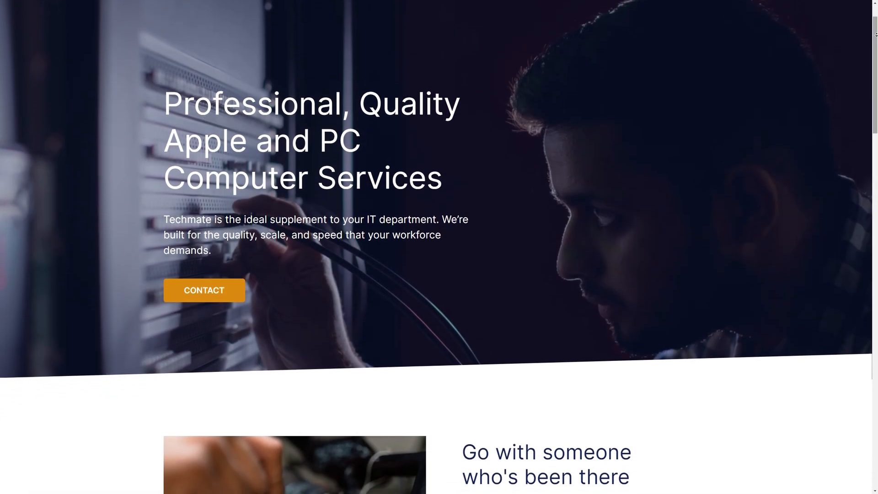
scroll(down, 3)
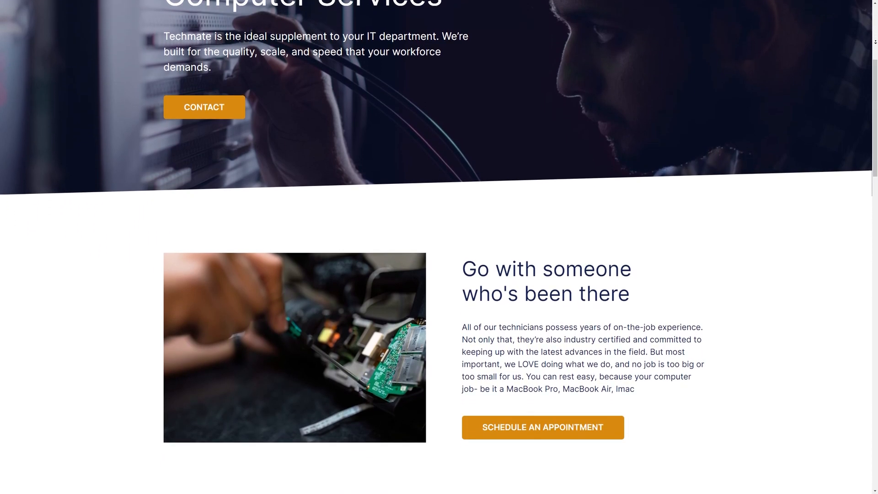
scroll(down, 3)
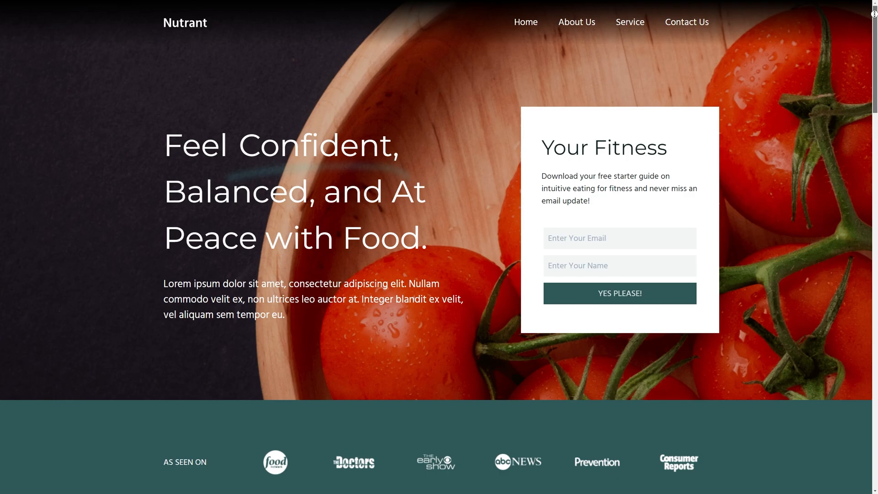
scroll(down, 3)
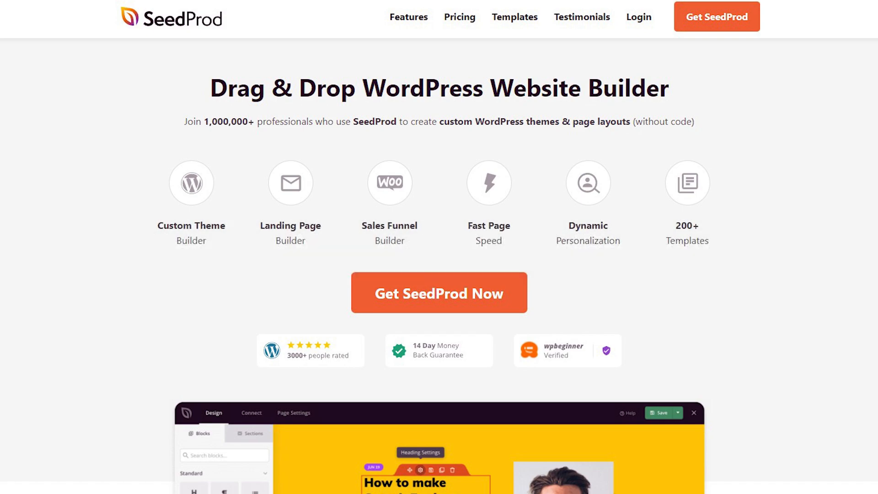
Show the SeedProd drag-and-drop builder homepage with the closing 'Thank You!' message
click(439, 292)
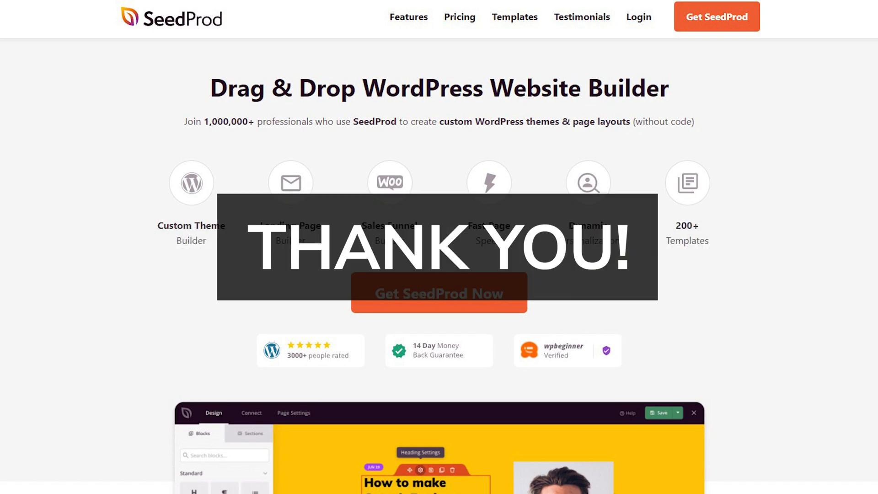